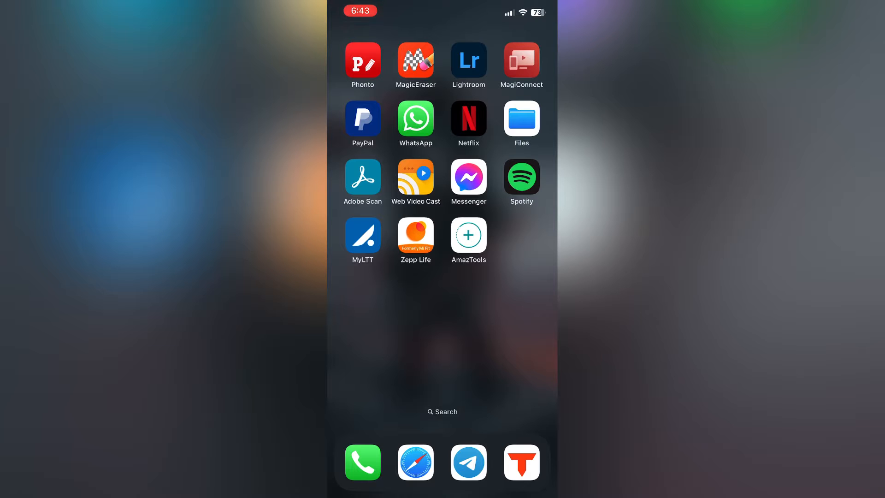
Browse Zepp Life's Xiaomi Smart Band 7 watch face store, then open an App Store search
left_click(415, 233)
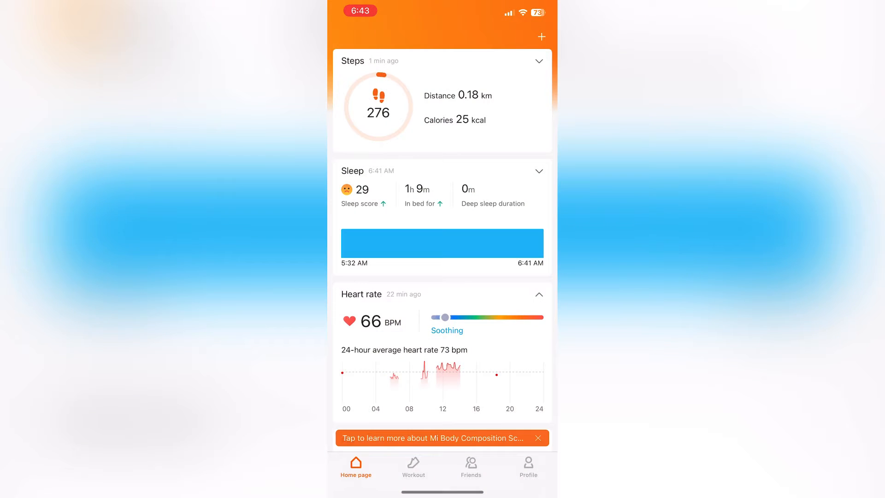
left_click(528, 465)
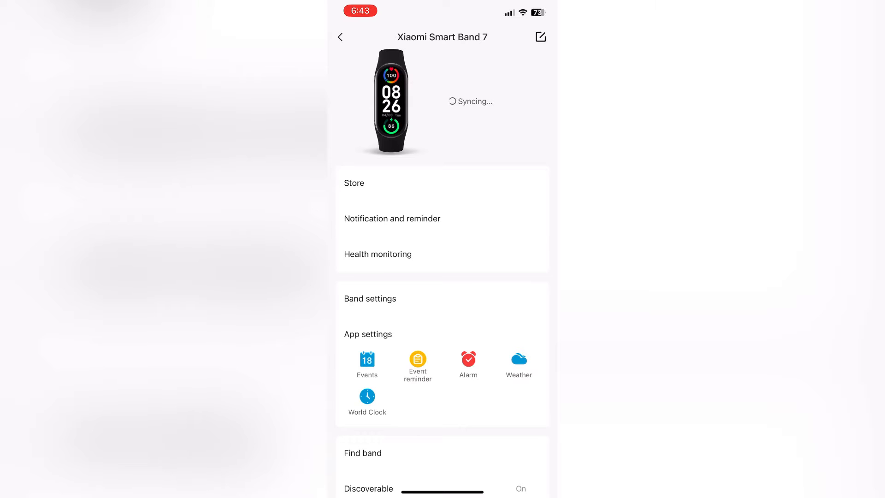
left_click(354, 183)
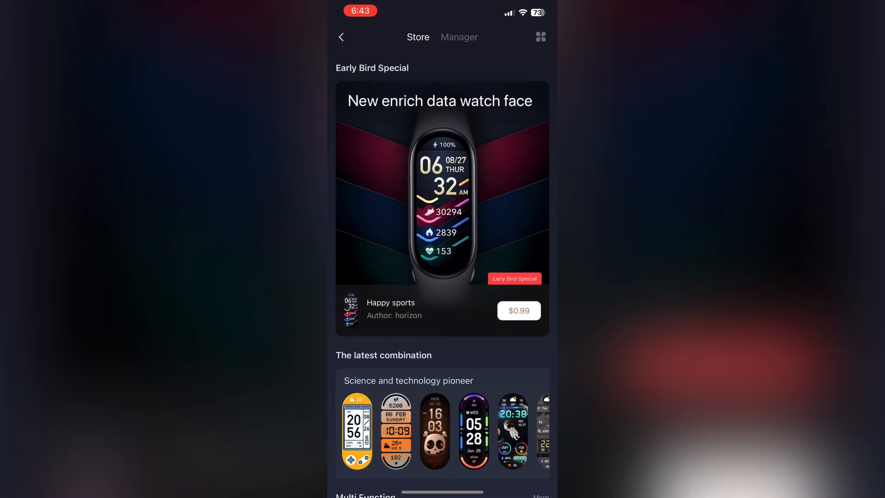
scroll("down", 3)
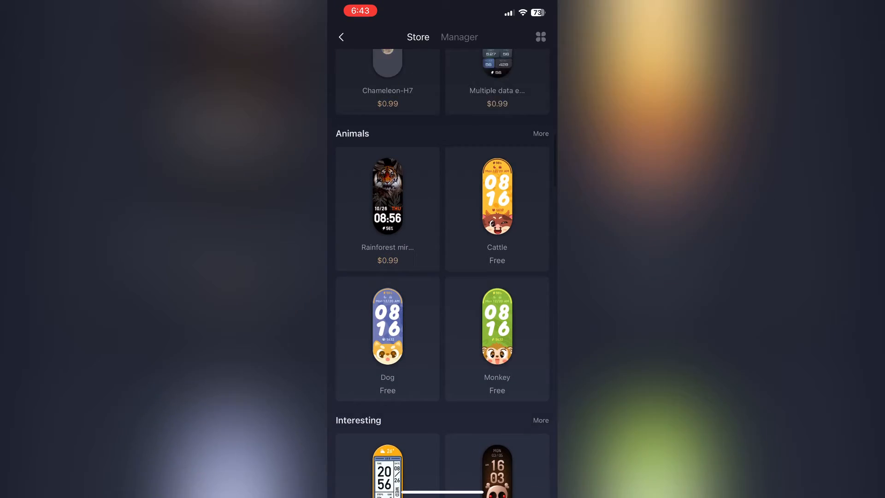
left_click(387, 195)
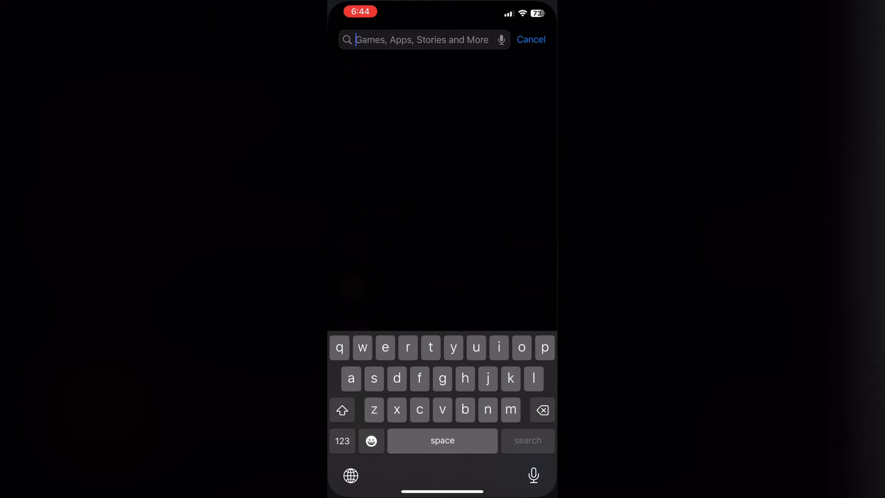
Search the App Store for 'amaztools' and open the AmazTools app
type("amazt")
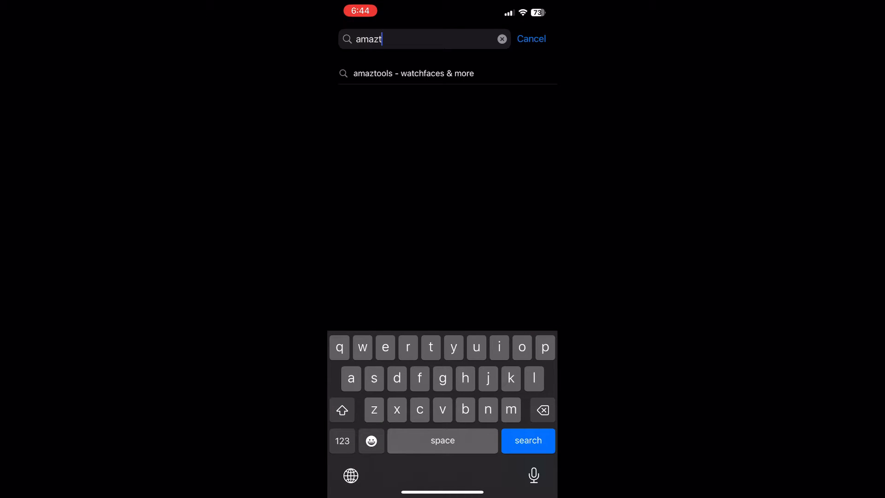
left_click(413, 73)
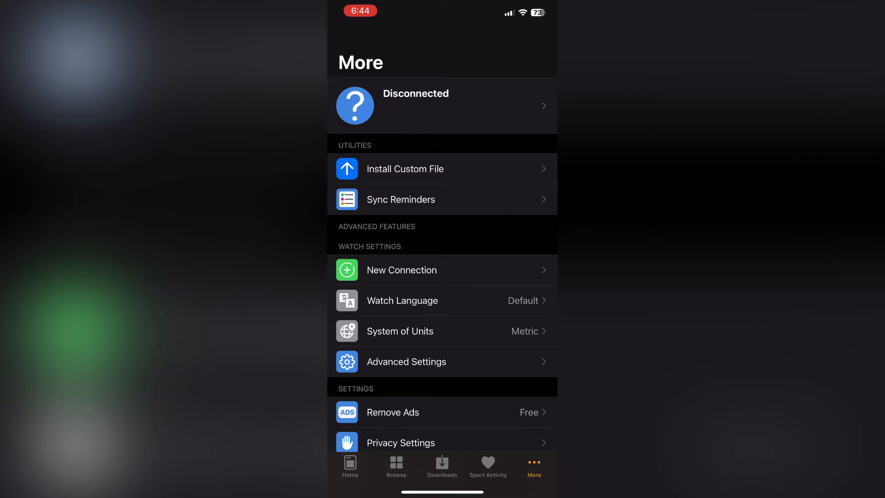
Run AmazTools setup to pair Xiaomi Smart Band 7 C0AB and dismiss the completion message
left_click(350, 465)
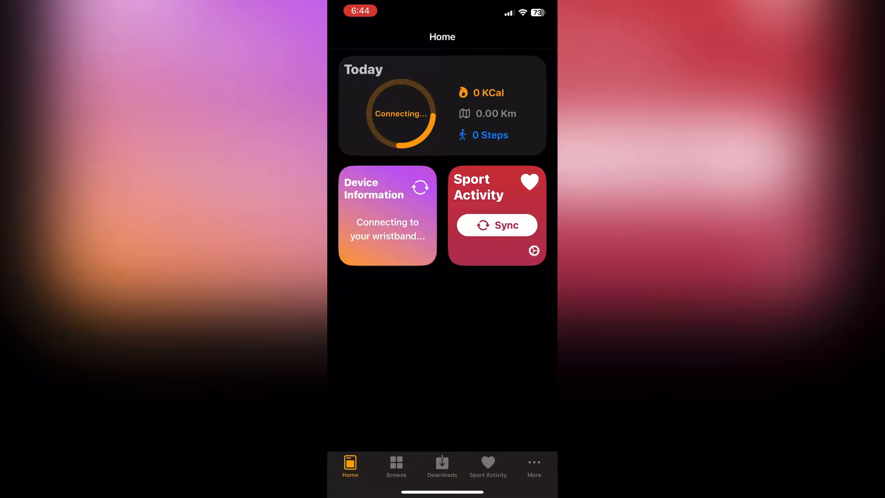
left_click(533, 463)
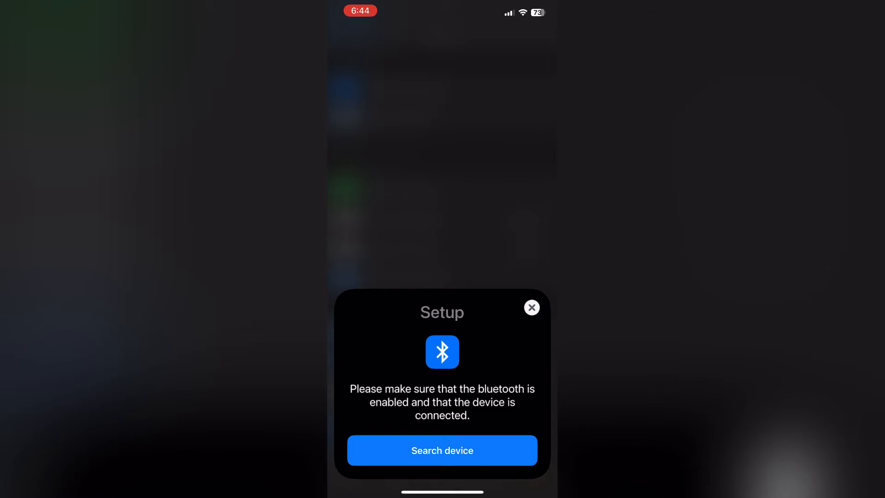
left_click(442, 450)
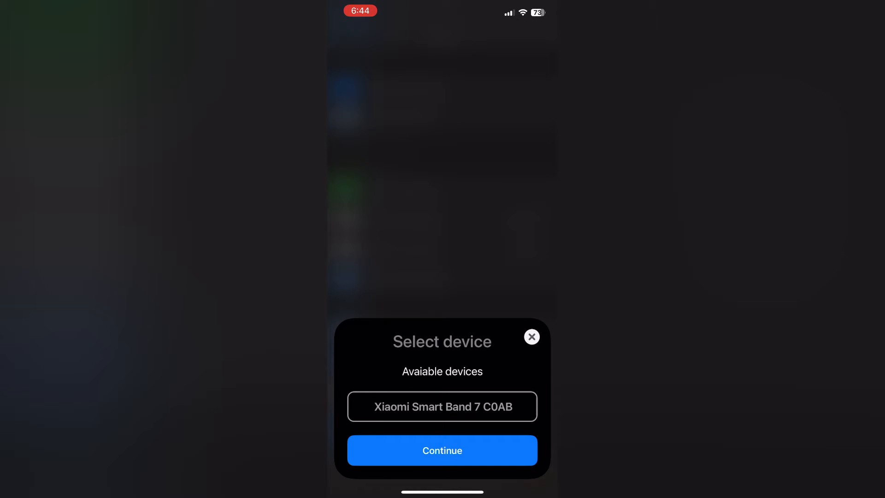
left_click(442, 406)
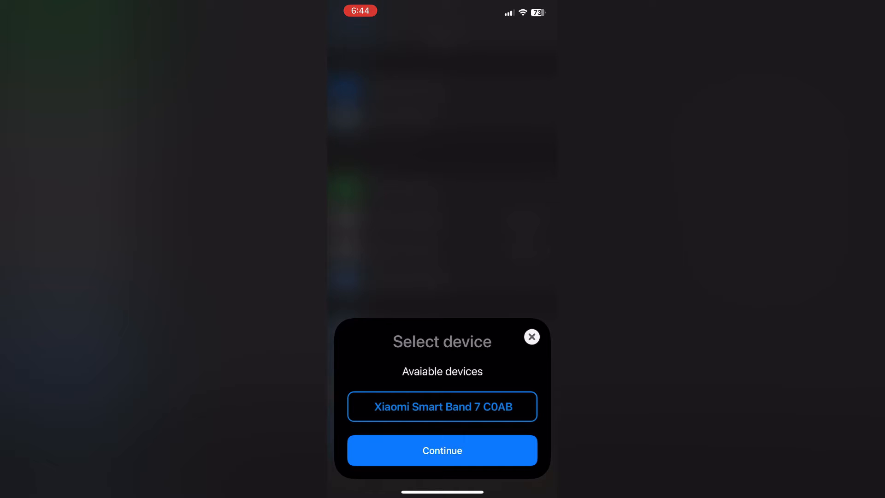
left_click(442, 449)
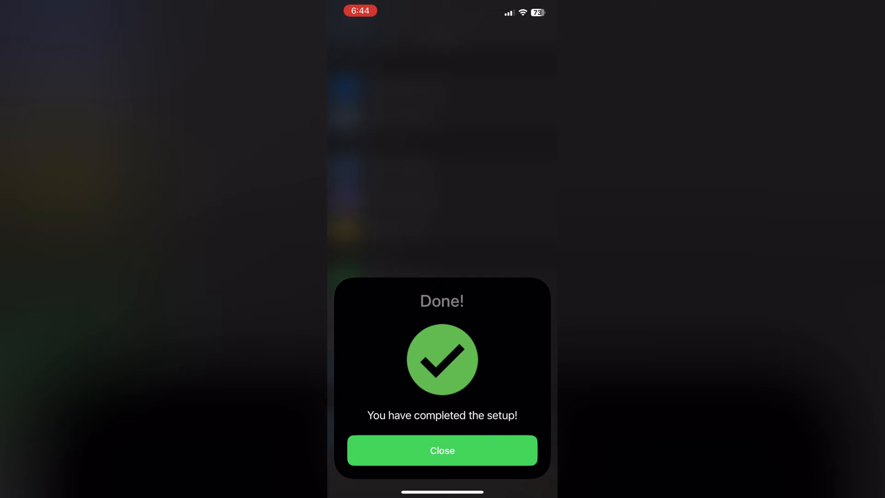
left_click(442, 450)
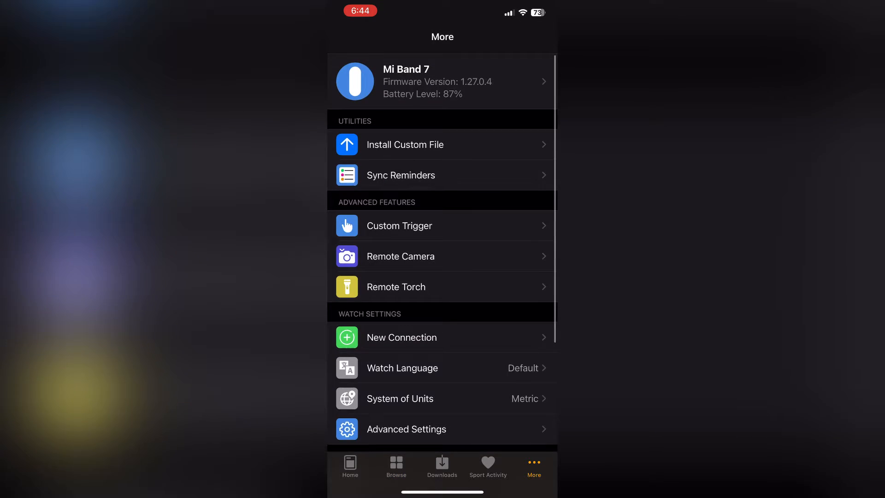
Review the paired Mi Band 7's details and supported watch models, then switch to Safari
scroll("down", 3)
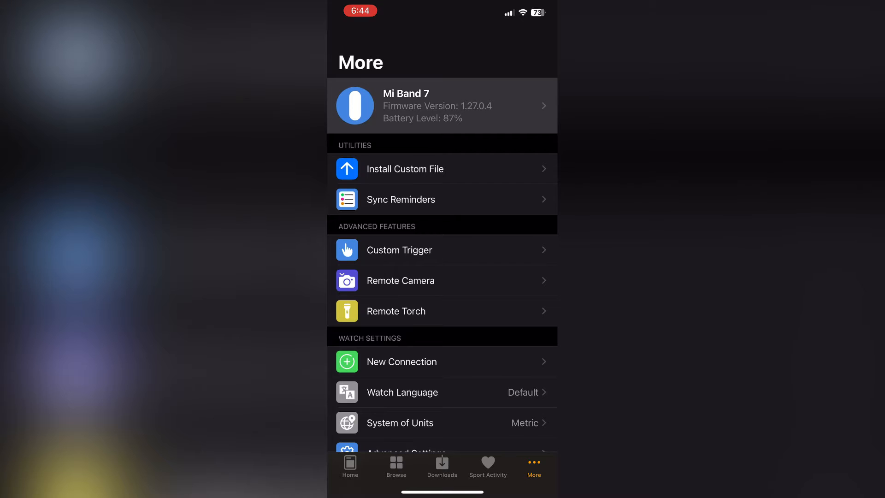
left_click(442, 105)
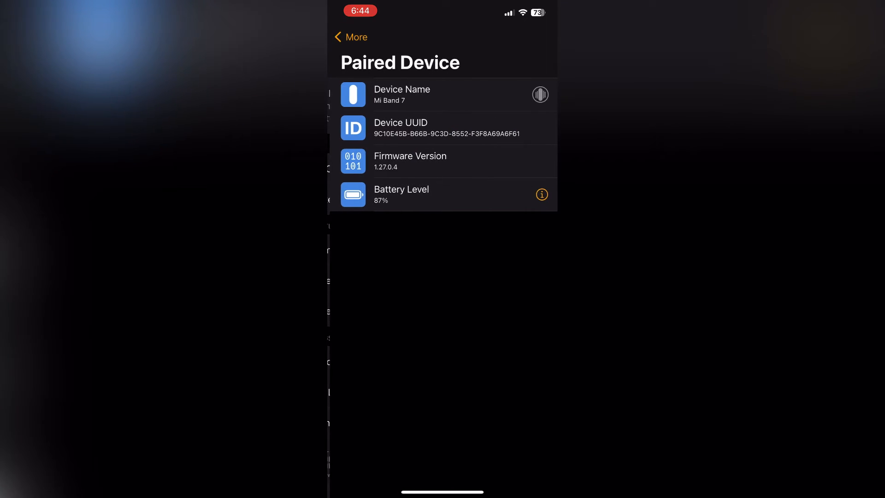
left_click(350, 37)
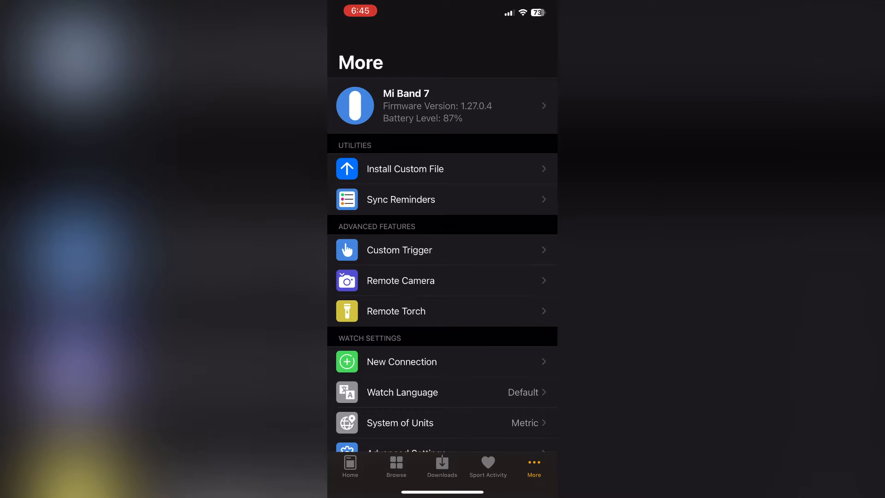
left_click(396, 465)
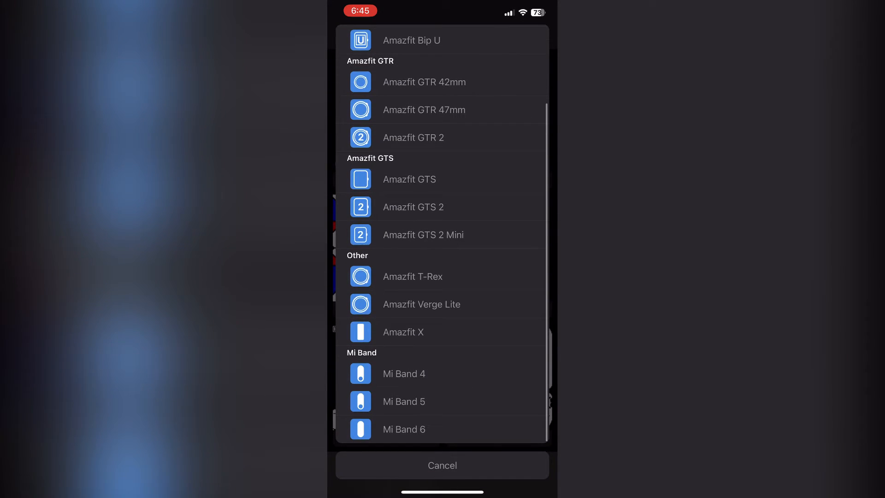
left_click(442, 465)
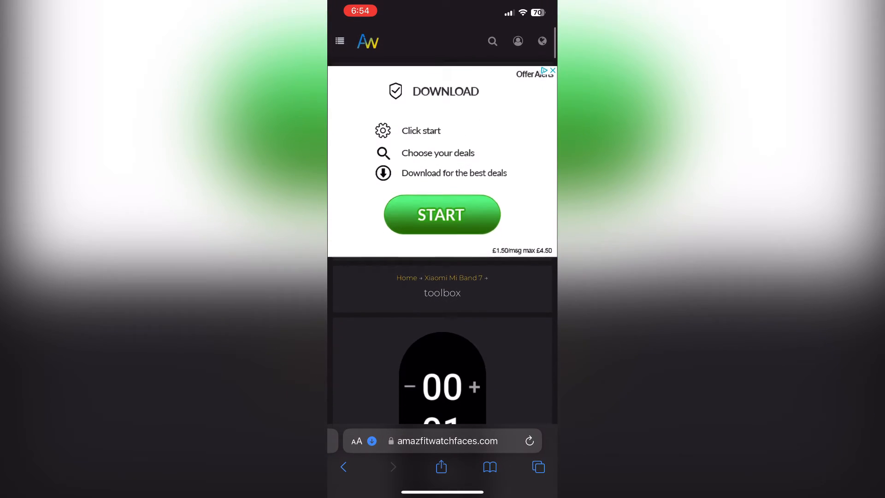
Cycle the toolbox previews, then reach the Xiaomi Mi Band 7 section via the site menu
left_click(442, 440)
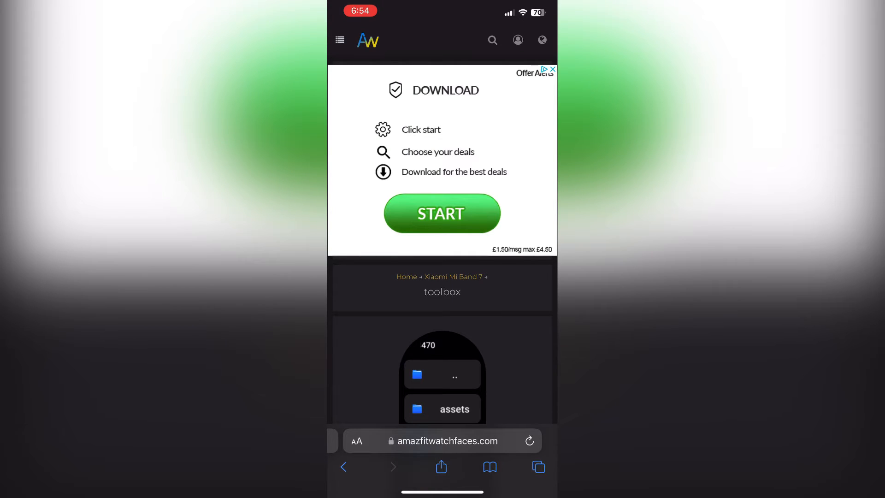
left_click(339, 39)
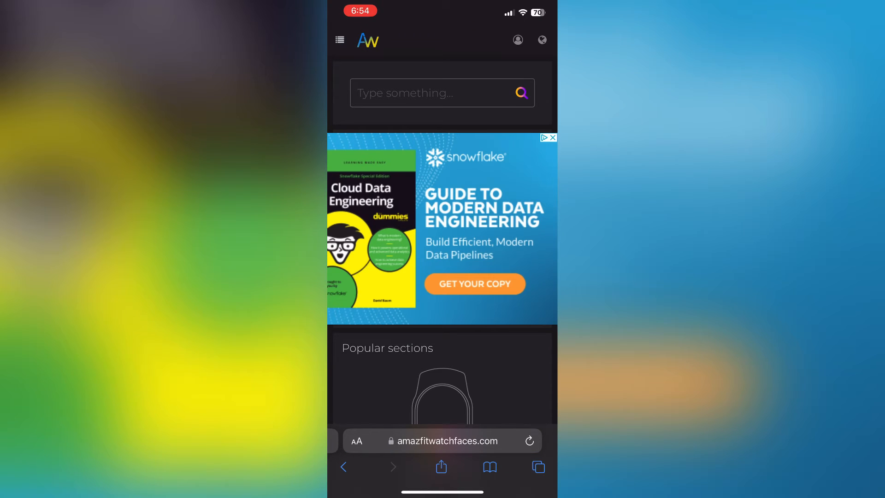
left_click(339, 39)
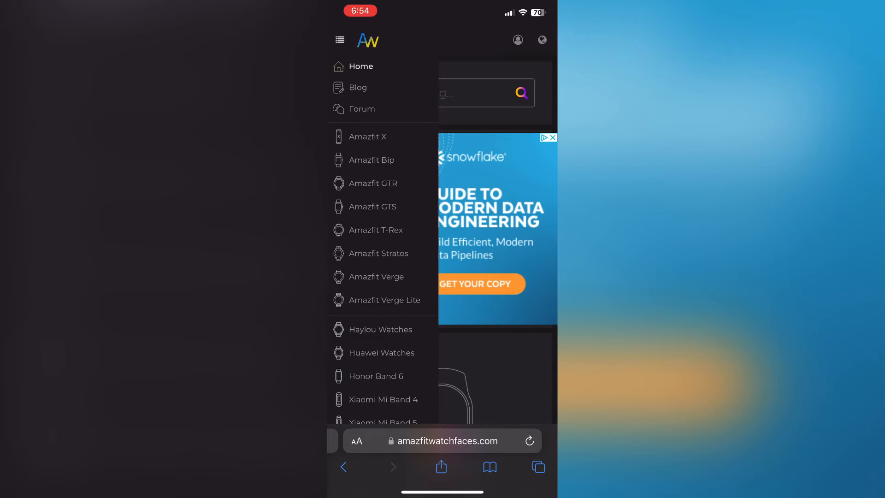
scroll("down", 3)
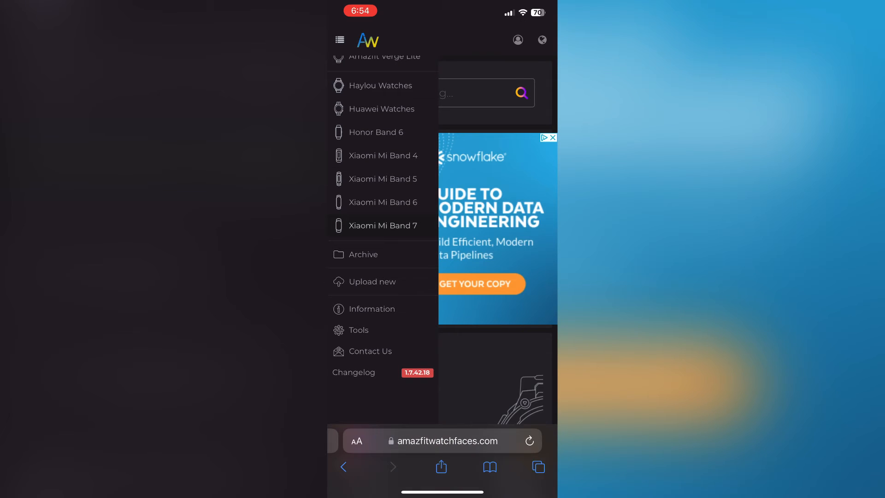
left_click(383, 226)
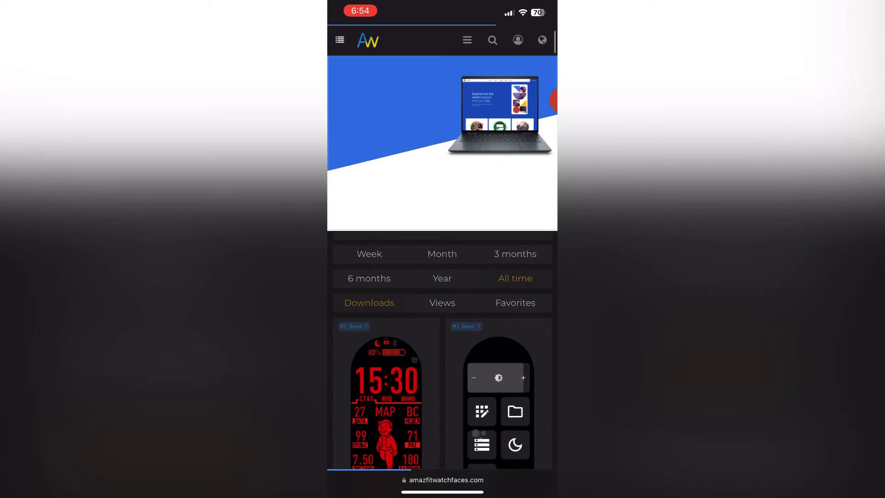
Download the 'arc' watch face and install its .bin file via AmazTools from Safari Downloads
scroll("down", 3)
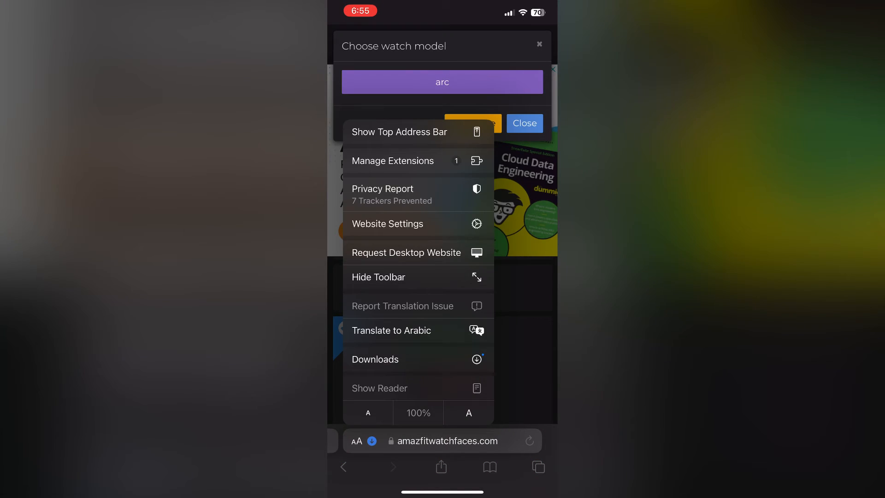
left_click(375, 359)
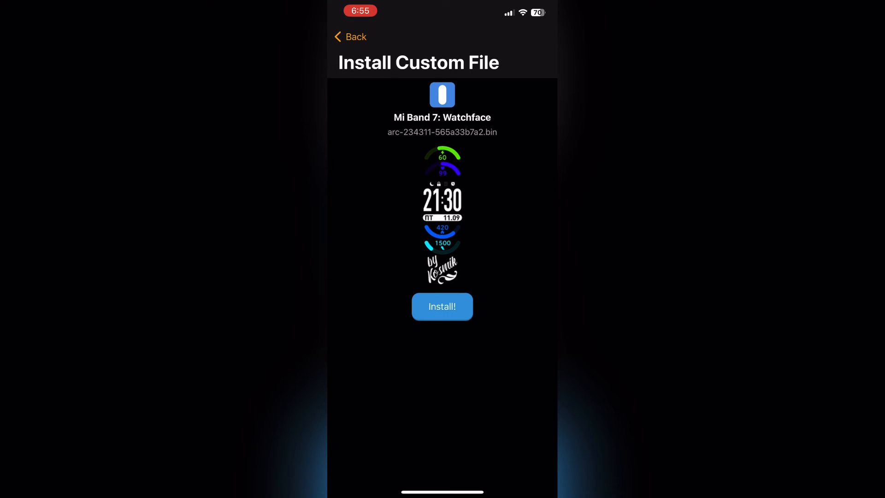
left_click(442, 307)
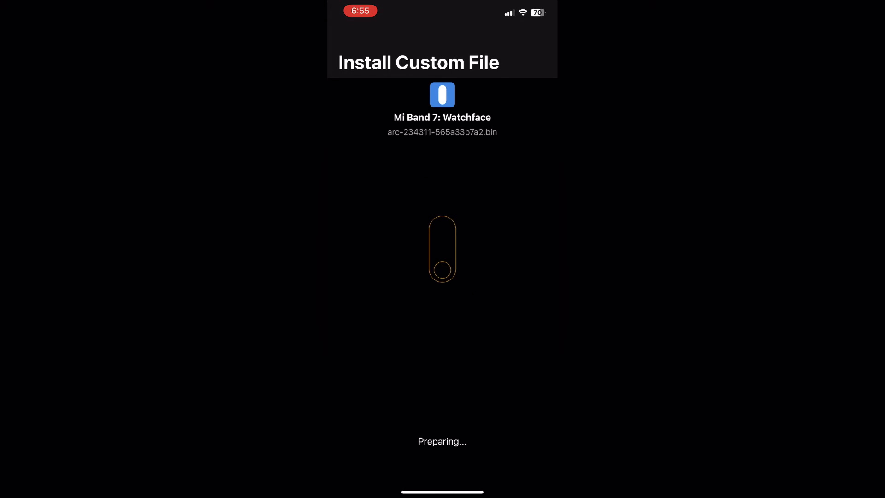